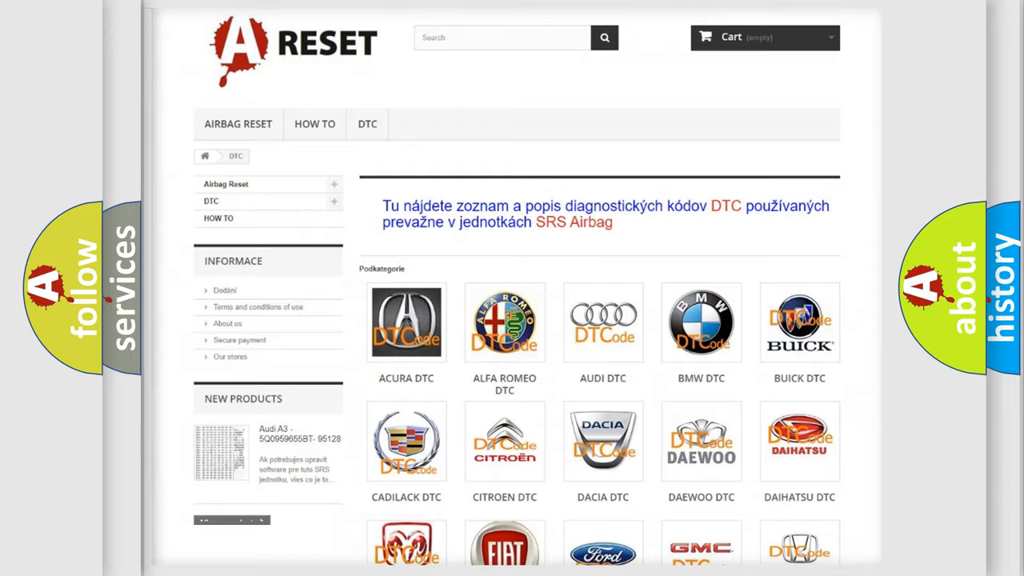
- Scroll the DTC brand list and choose the Jeep logo to view its trouble code subcategories
scroll(down, 3)
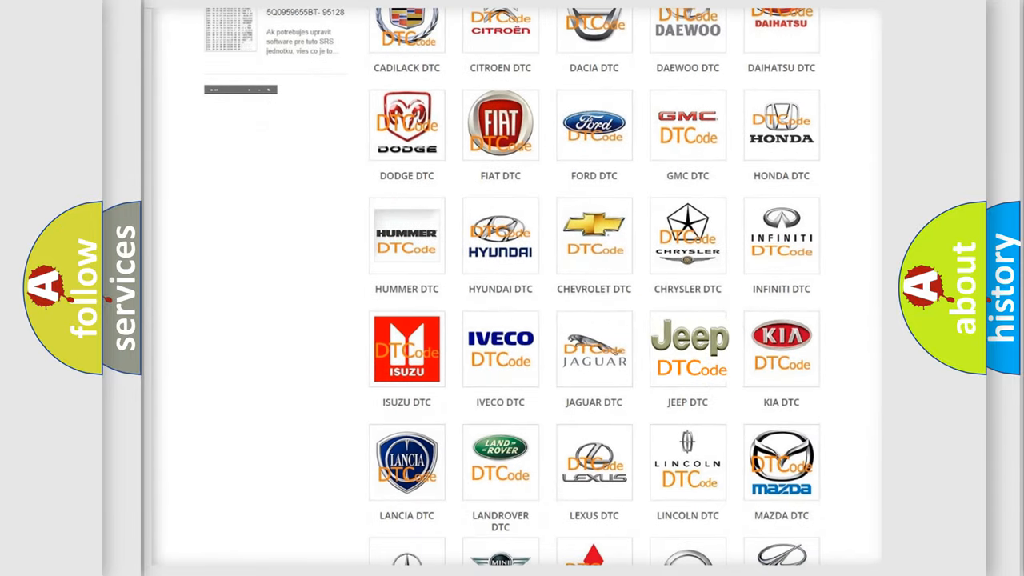
click(687, 348)
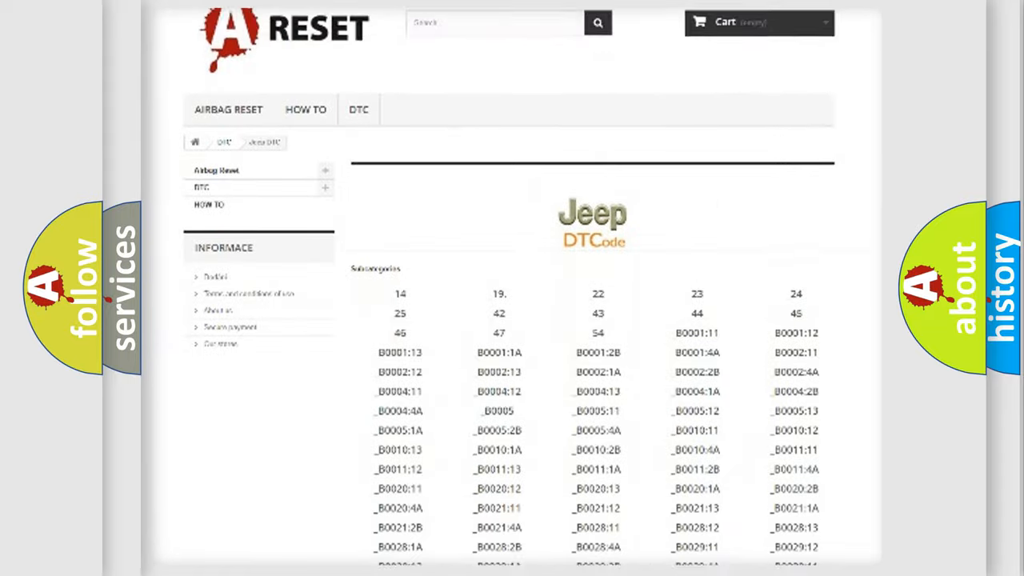
scroll(down, 3)
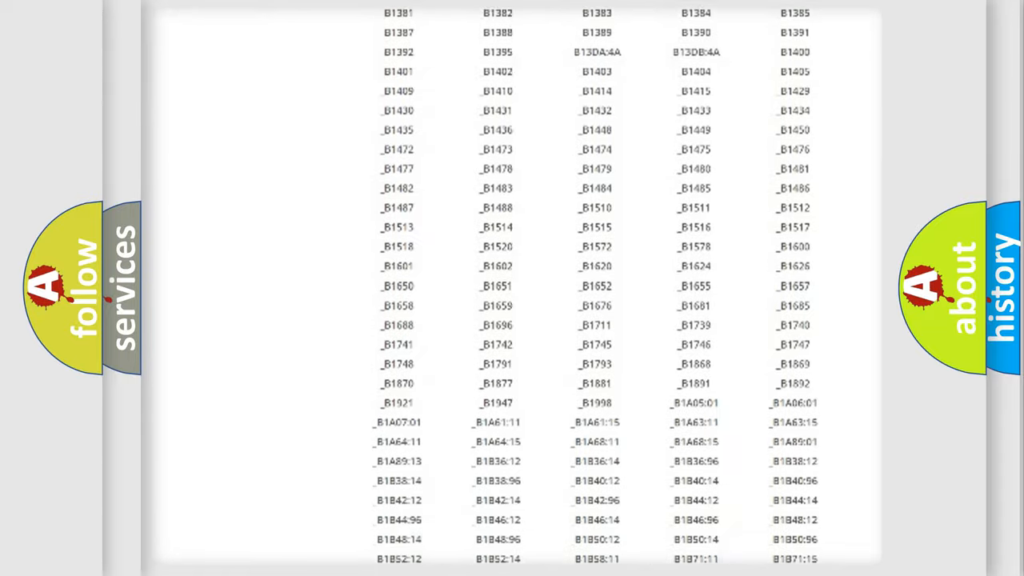
scroll(up, 3)
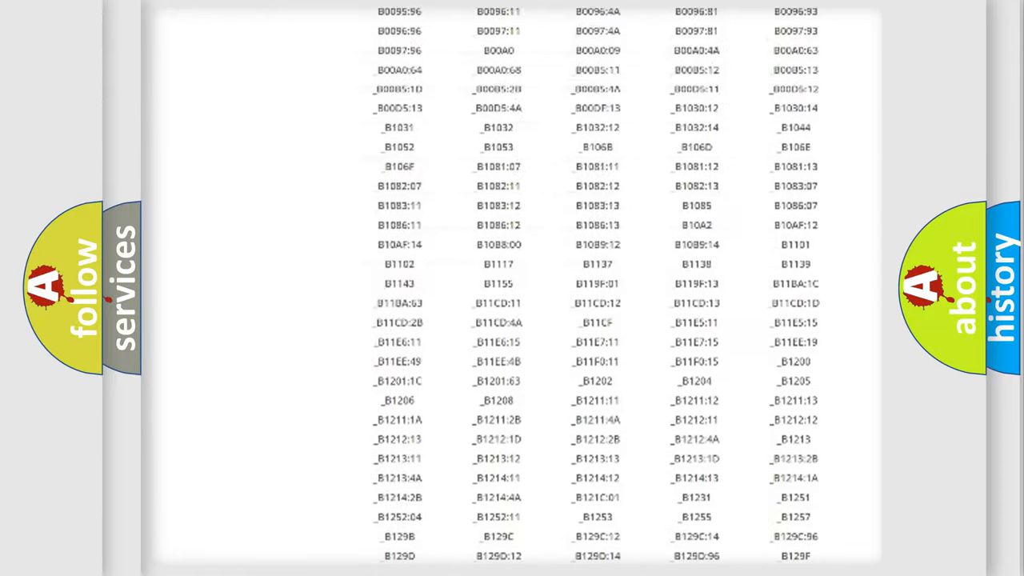
scroll(up, 3)
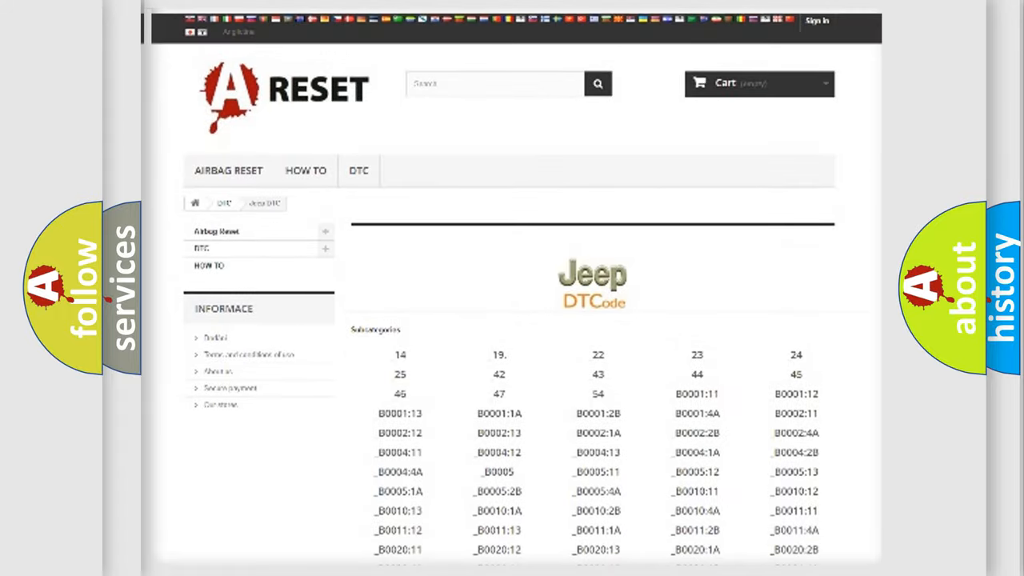